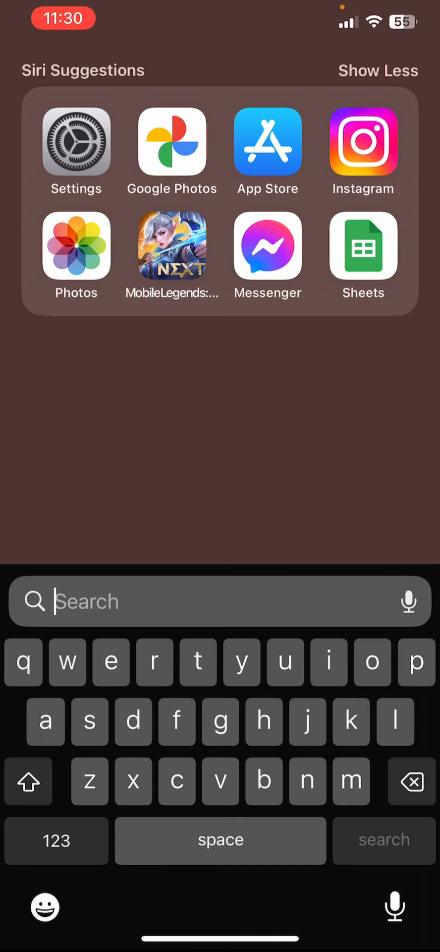
# Step: Open iOS Settings and go to the Apple ID account page
pyautogui.click(75, 143)
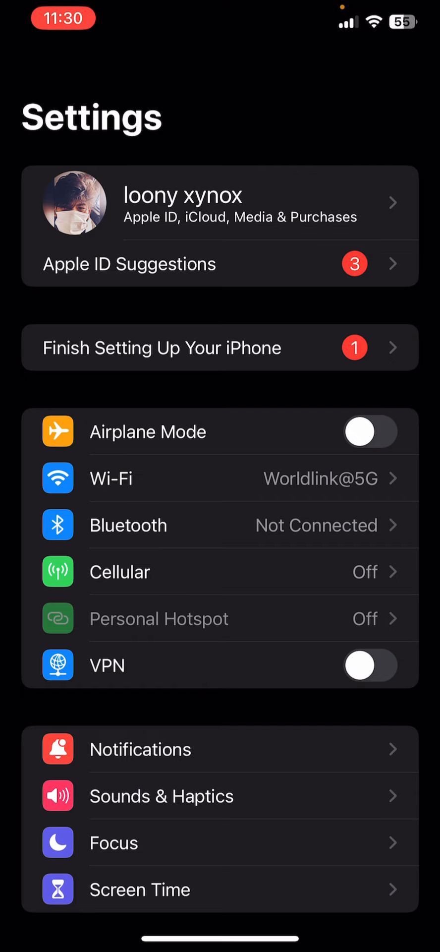
pyautogui.click(220, 203)
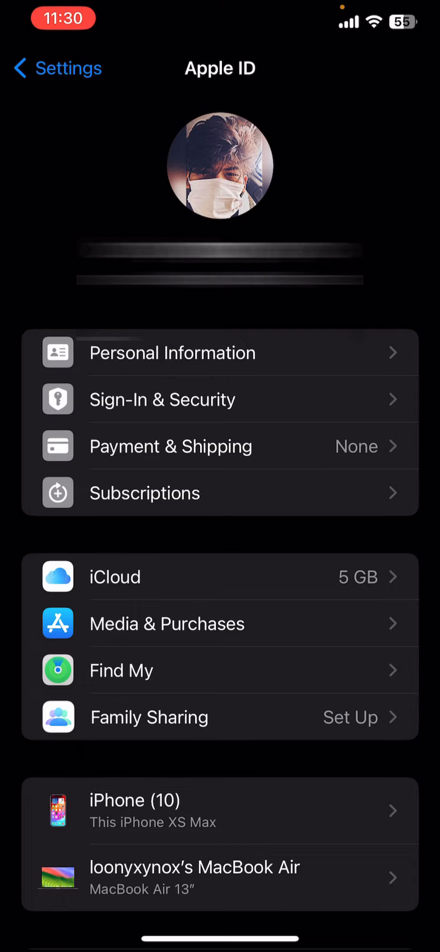
pyautogui.click(114, 576)
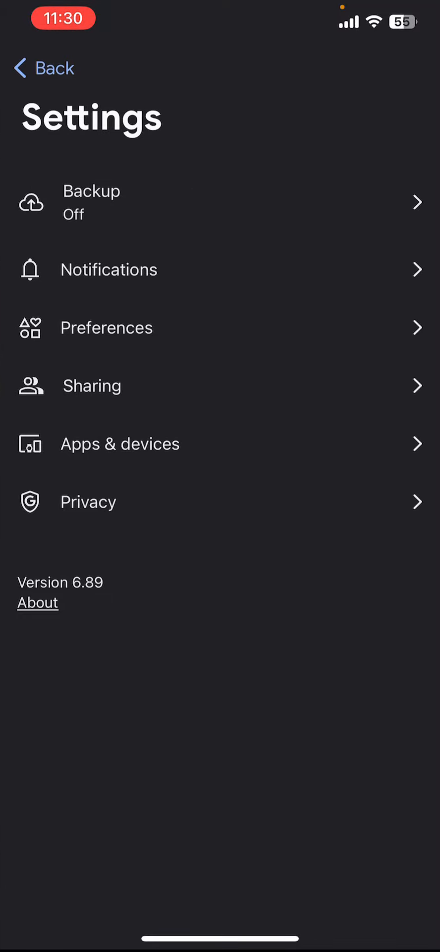
# Step: Open Google Photos Backup settings, switch Backup on, then turn it off again
pyautogui.click(91, 202)
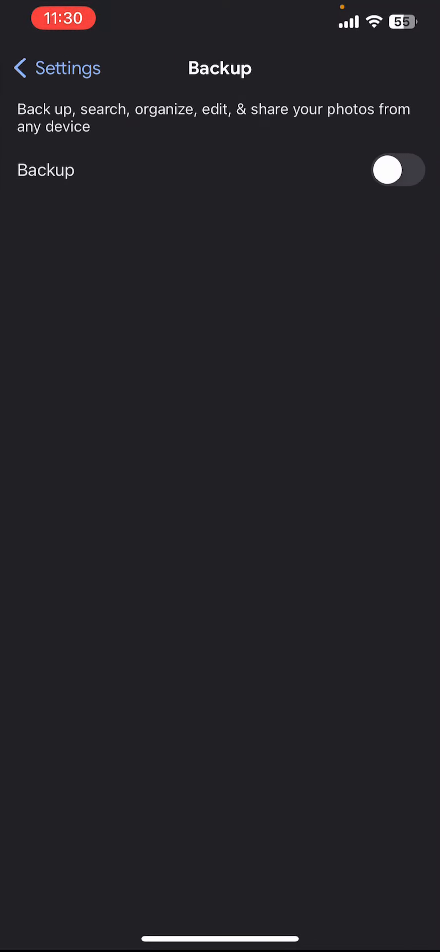
pyautogui.click(397, 170)
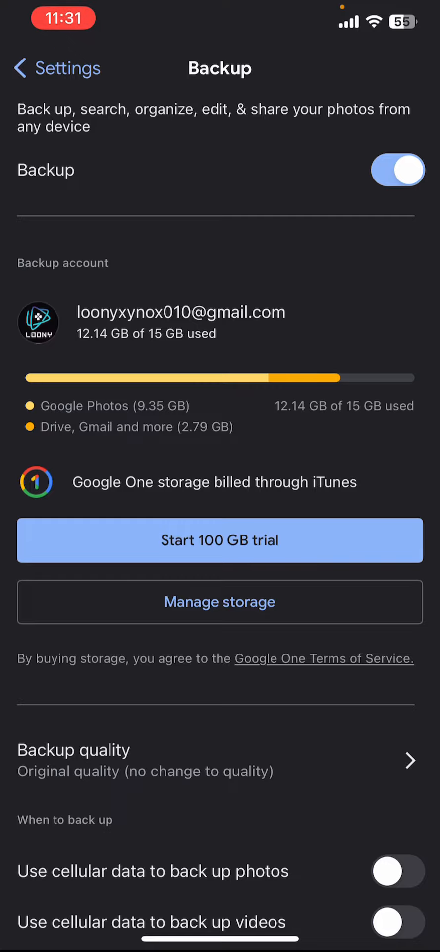
pyautogui.click(398, 170)
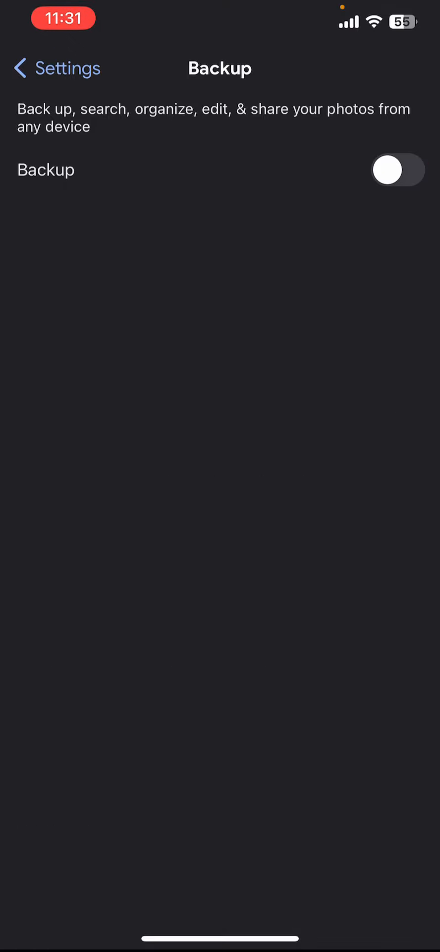